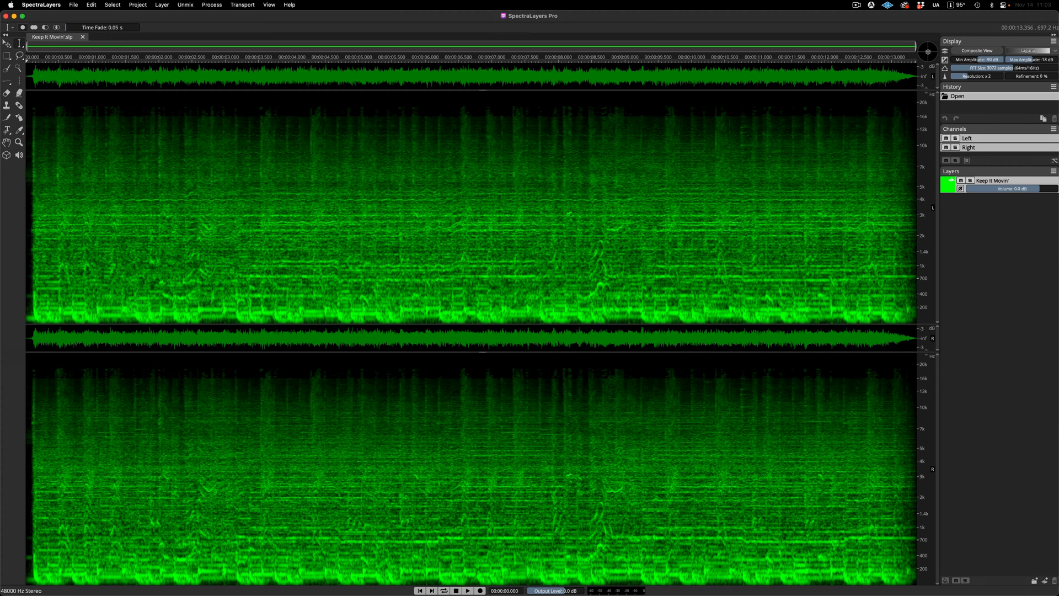
Audition the start of Keep It Movin' and bring up the Unmix options.
{"action": "left_click", "coordinate": [468, 590]}
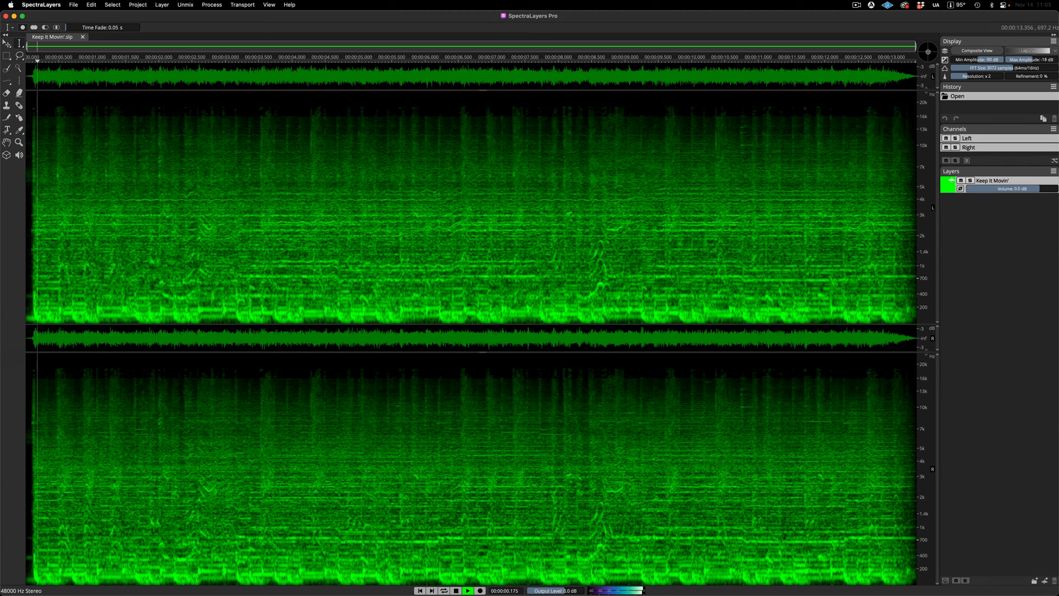
{"action": "left_click", "coordinate": [173, 61]}
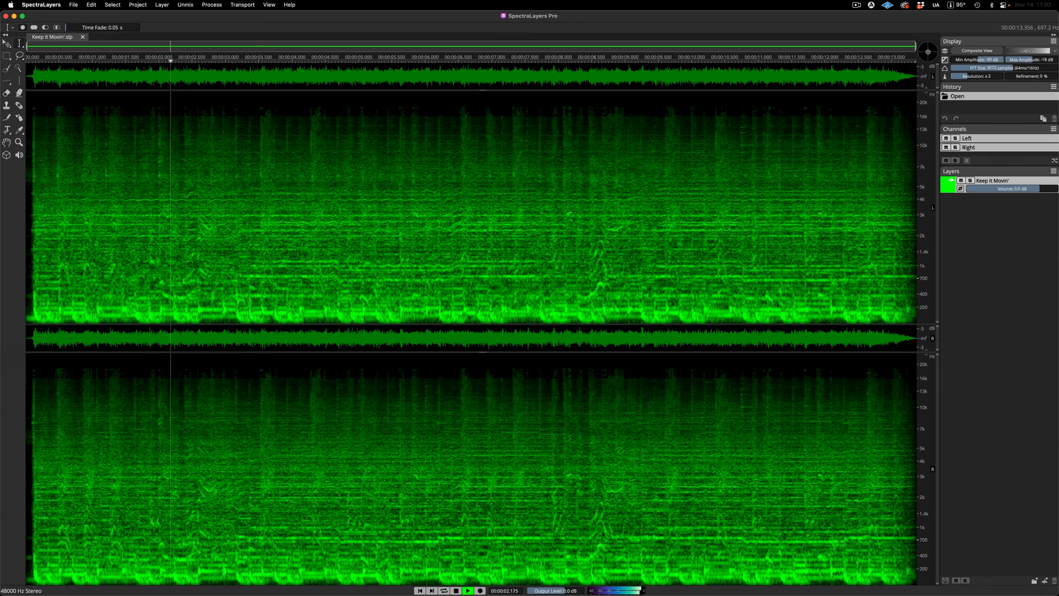
{"action": "left_click", "coordinate": [302, 62]}
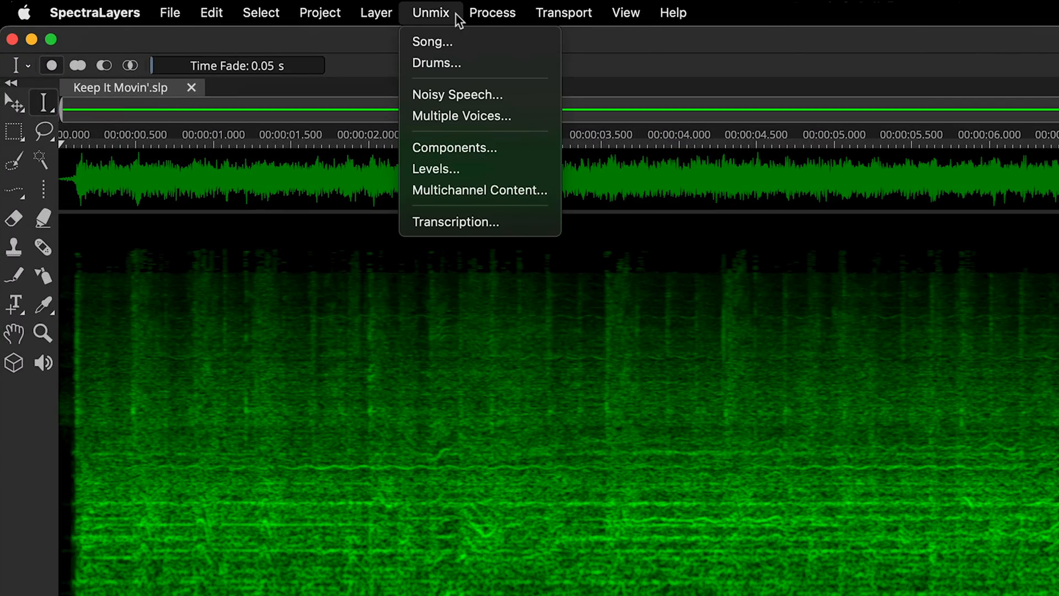
Unmix the song at Best quality into Vocals, Drums, Guitar and Bass, leaving out Piano and Other.
{"action": "left_click", "coordinate": [431, 42]}
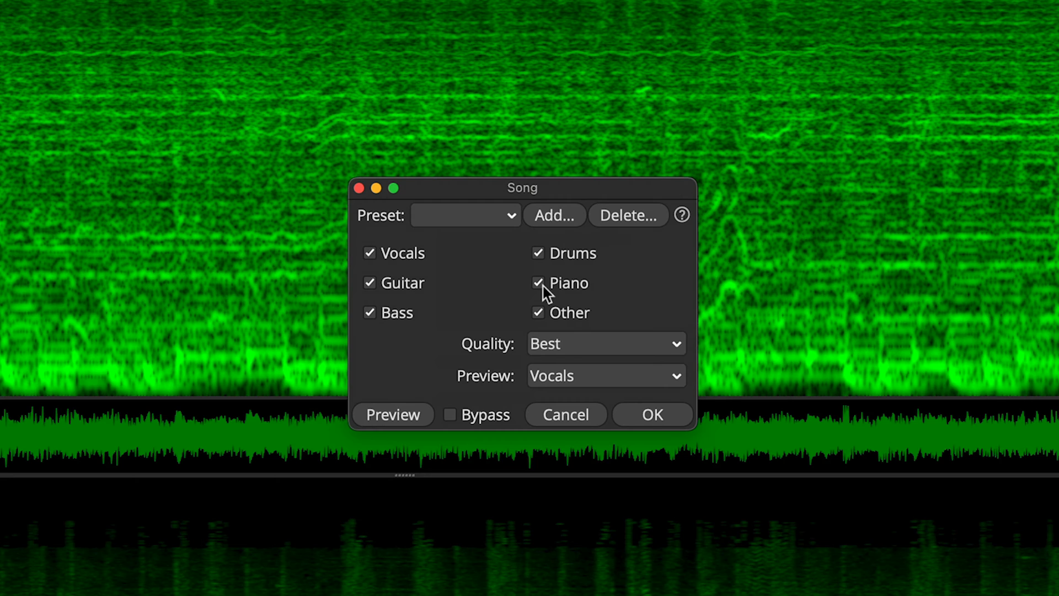
{"action": "left_click", "coordinate": [538, 282]}
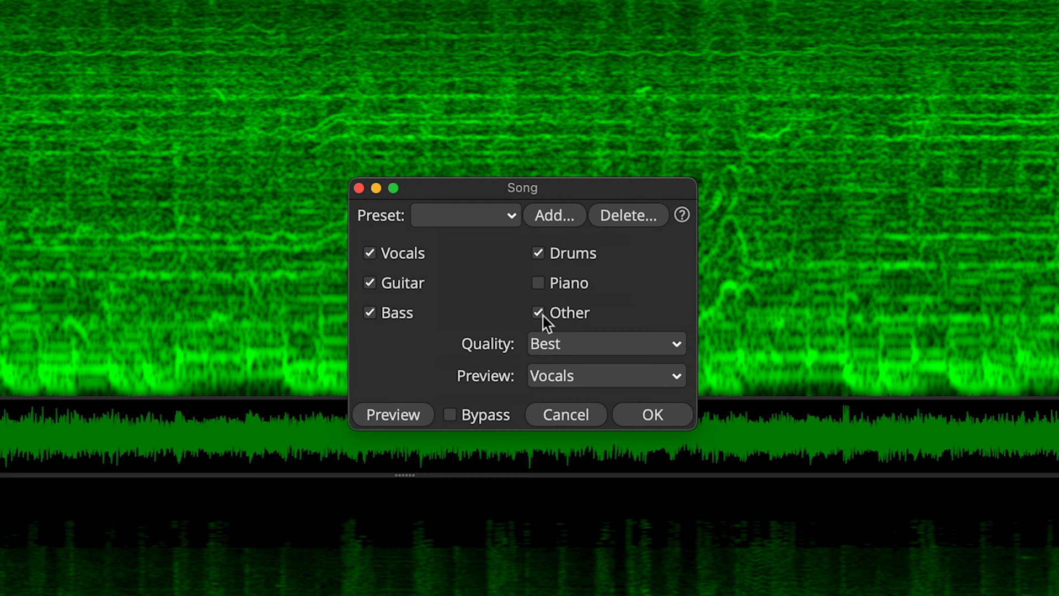
{"action": "left_click", "coordinate": [537, 313]}
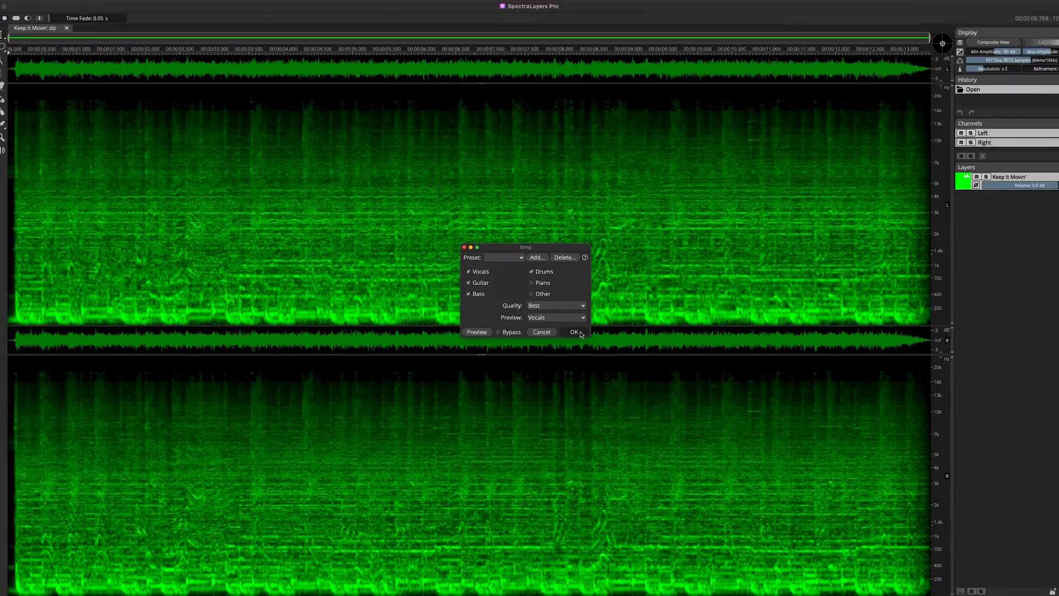
{"action": "left_click", "coordinate": [573, 331]}
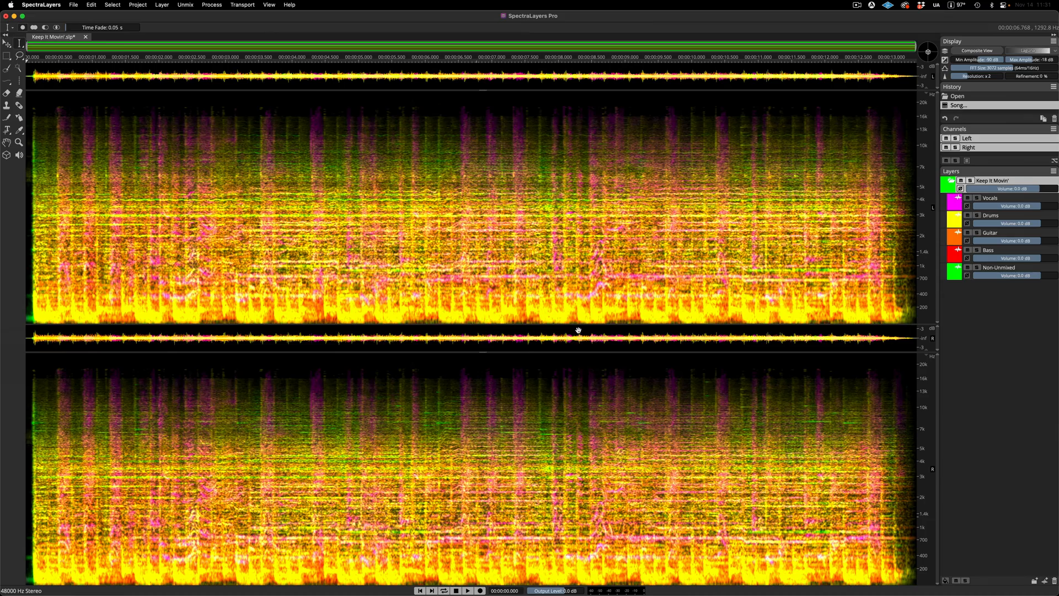
Solo the Vocals layer and bring up the Unmix options again.
{"action": "left_click", "coordinate": [906, 219]}
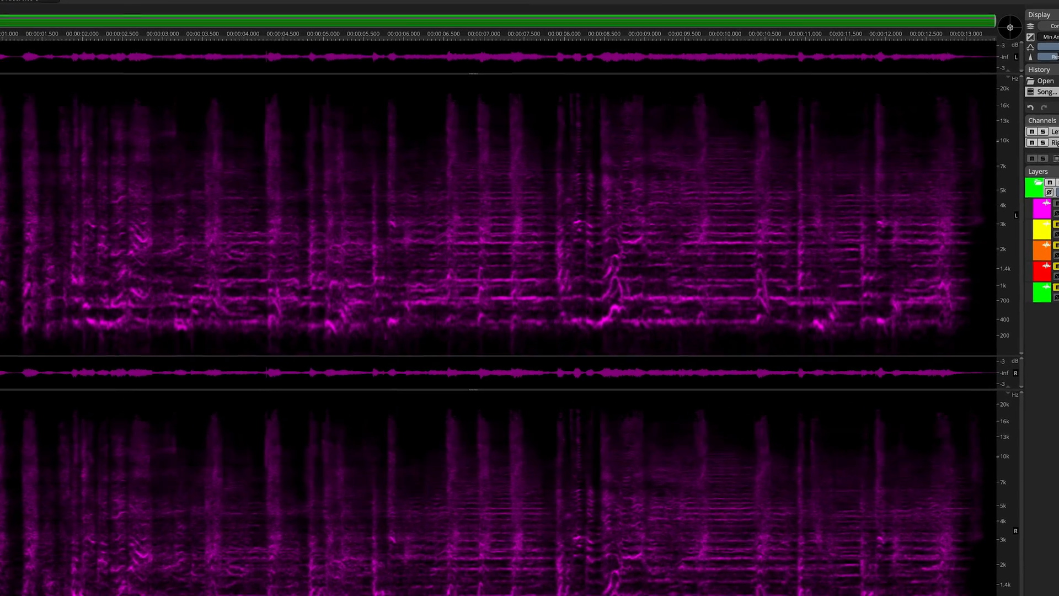
{"action": "left_click", "coordinate": [190, 4]}
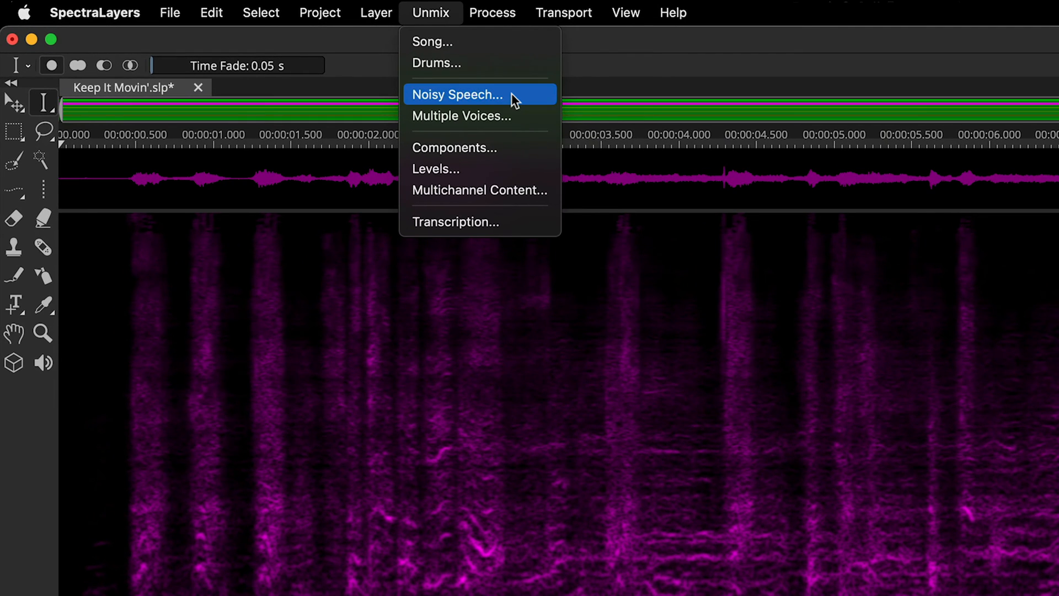
Split the Vocals layer into Speech and Noise via Noisy Speech unmixing and solo the Noise layer.
{"action": "left_click", "coordinate": [457, 95]}
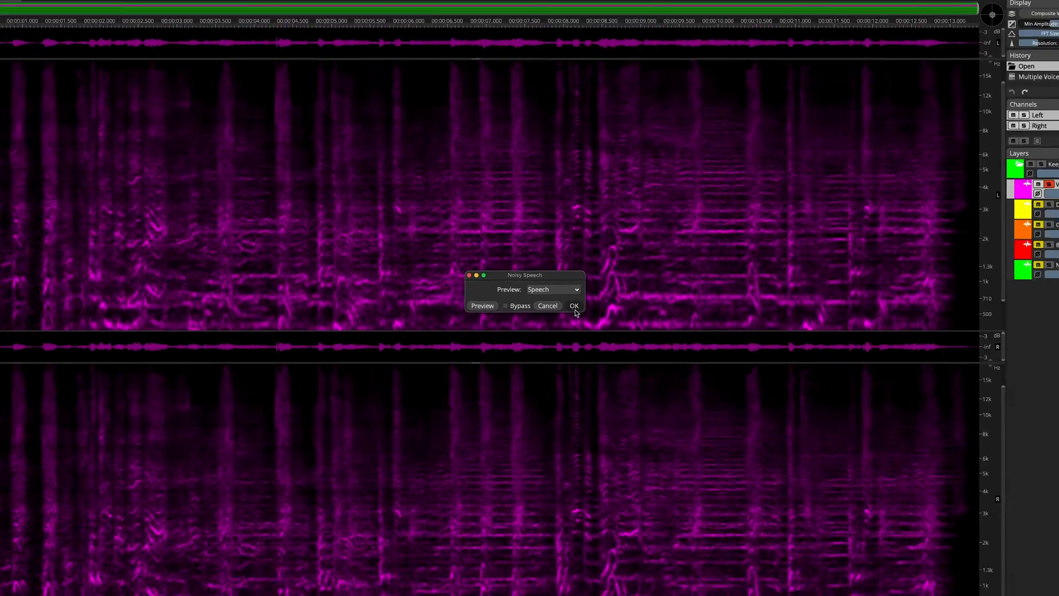
{"action": "left_click", "coordinate": [574, 306]}
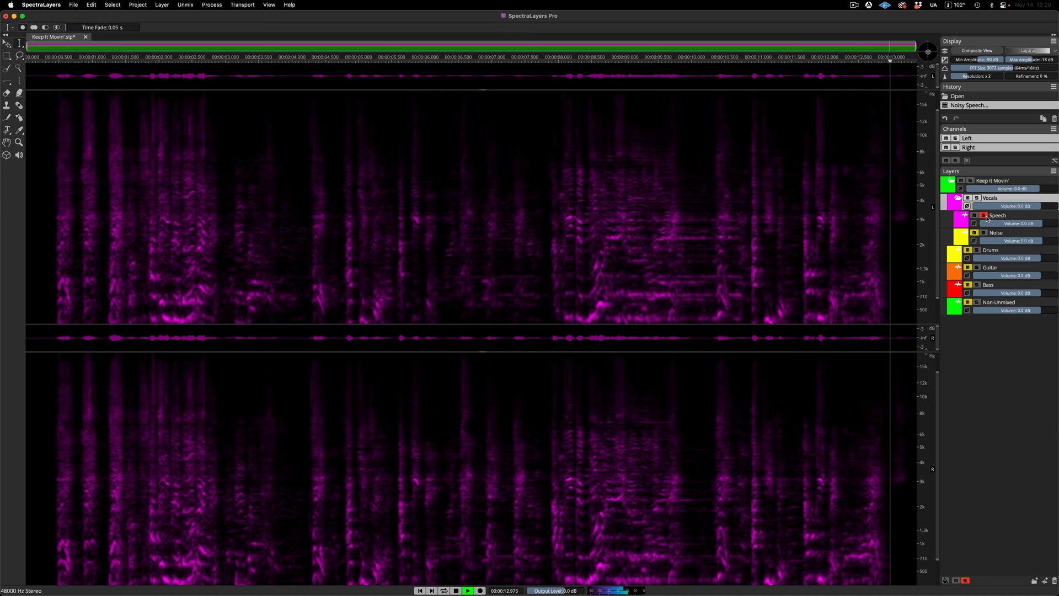
{"action": "left_click", "coordinate": [986, 233]}
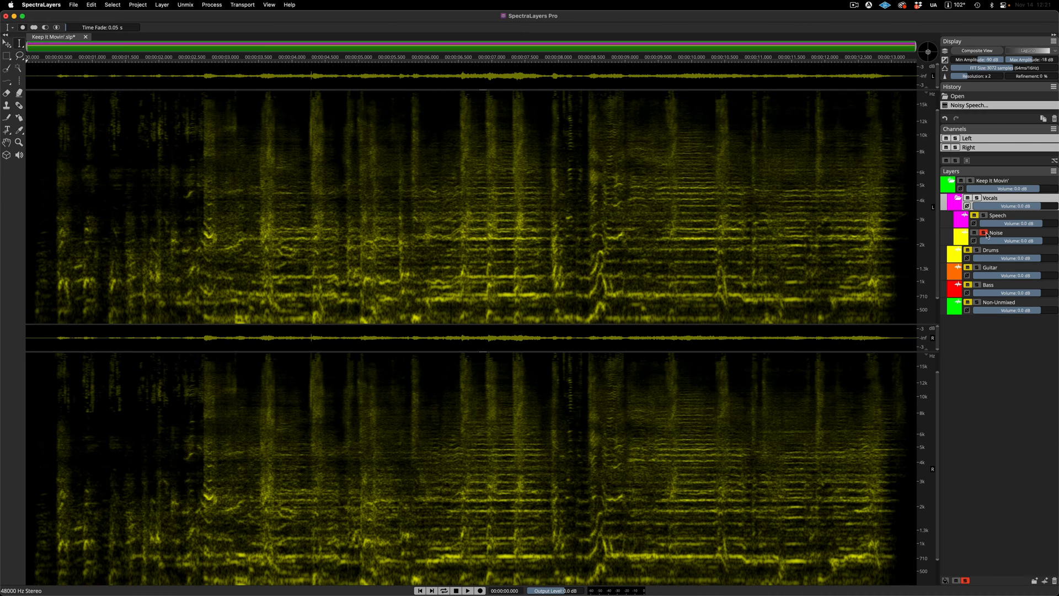
Reveal the Frequency/Harmonics selection tool flyout over the soloed Noise layer.
{"action": "left_click", "coordinate": [468, 590]}
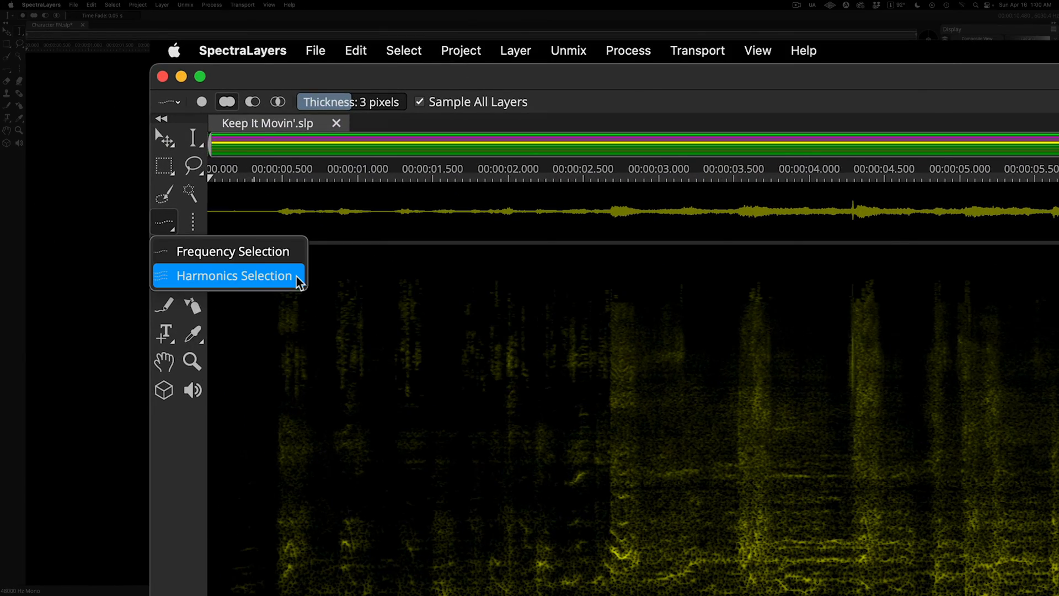
Select harmonics around 9–10 s of the Noise layer, cut them to a new 'Noise (cut)' layer, and show all layers again.
{"action": "left_click", "coordinate": [235, 276]}
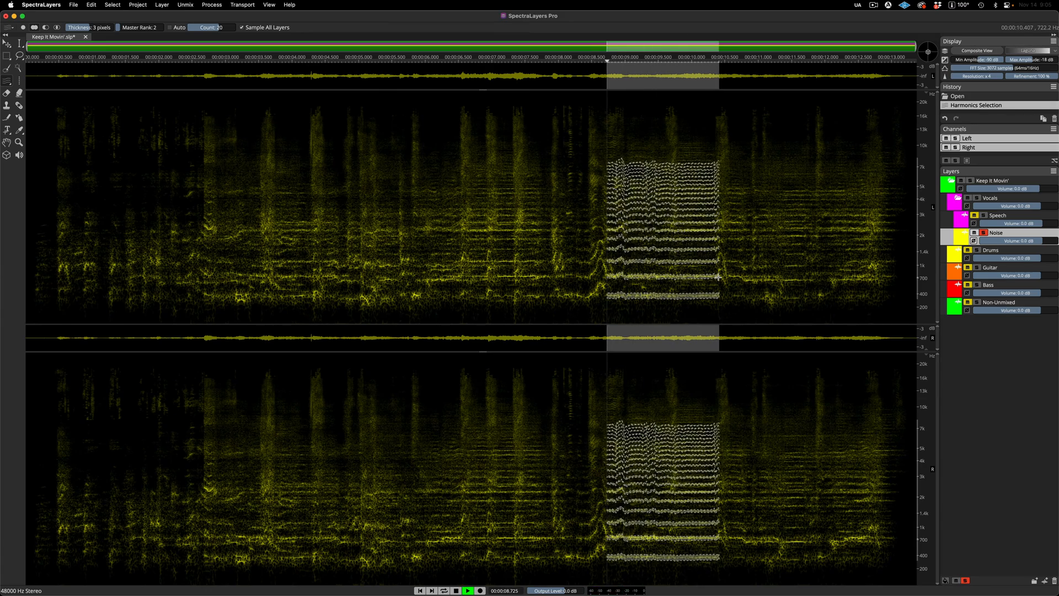
{"action": "left_click", "coordinate": [457, 591]}
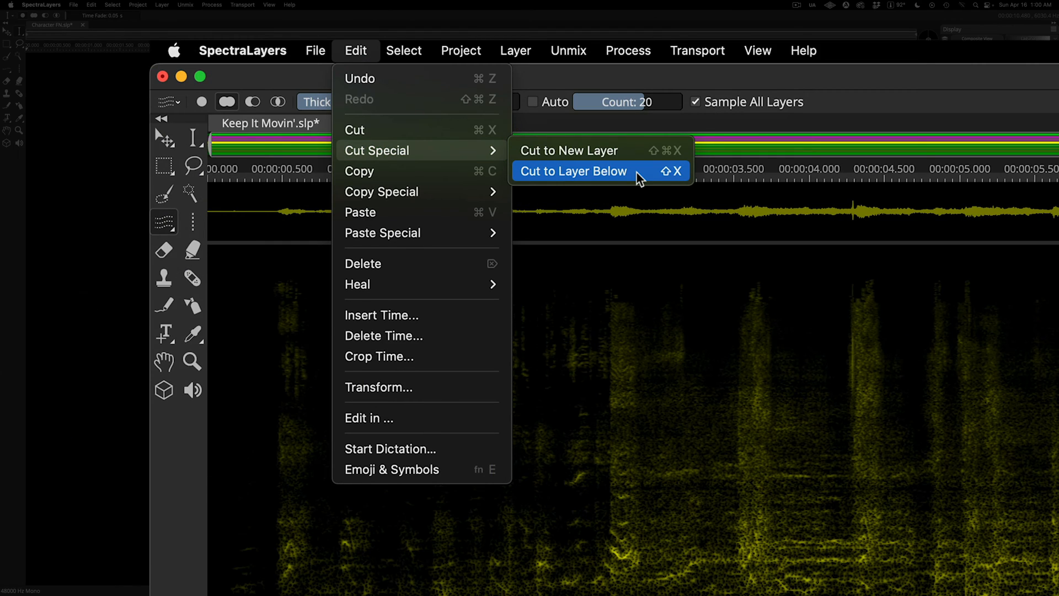
{"action": "left_click", "coordinate": [574, 171]}
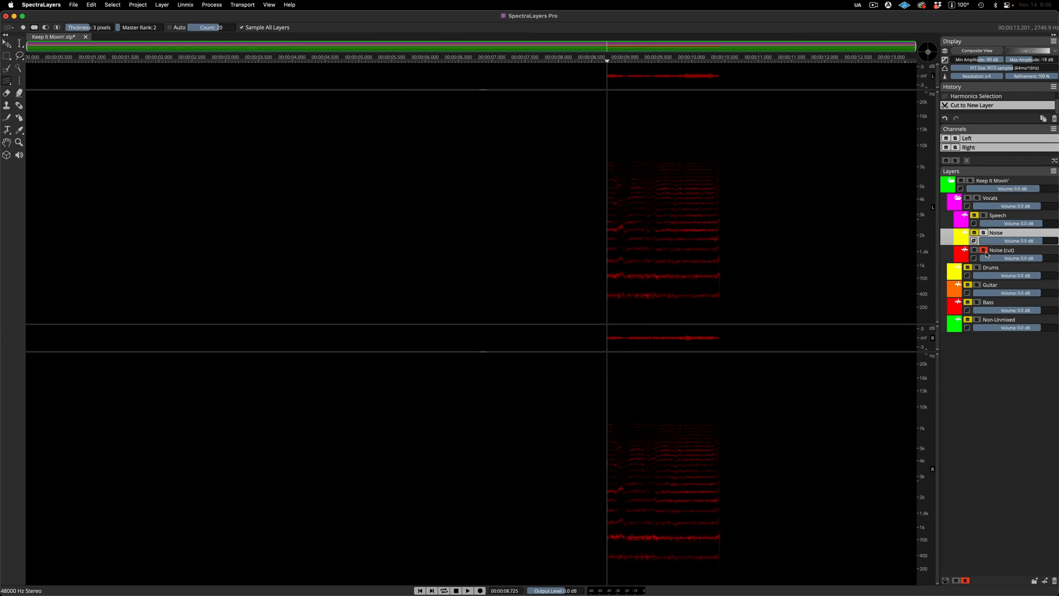
{"action": "left_click", "coordinate": [467, 589]}
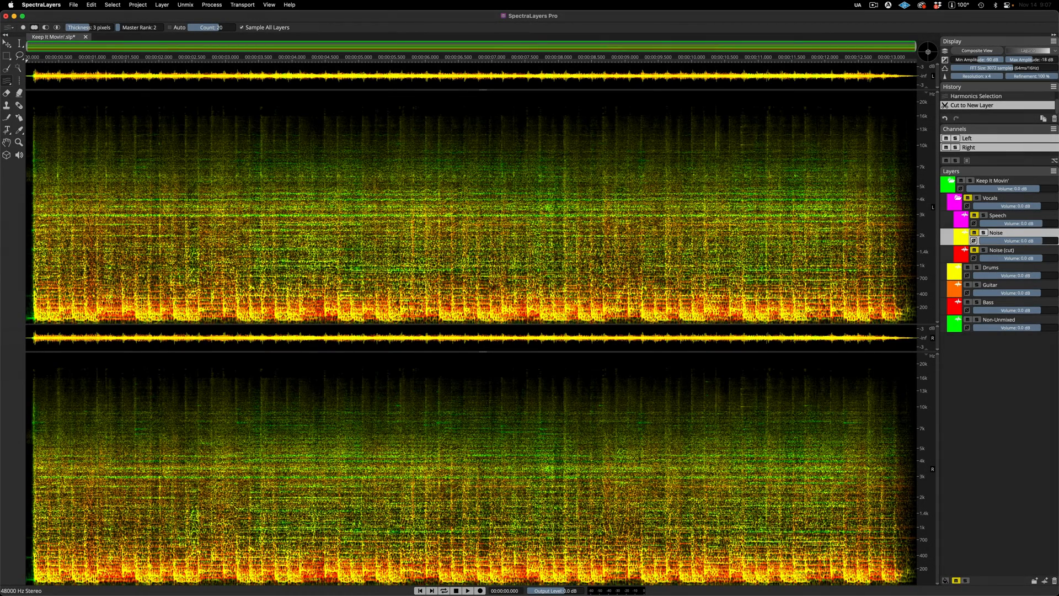
Review the Drums and Guitar layers, then load We Have a Love.wav as a new single-layer project.
{"action": "left_click", "coordinate": [468, 590]}
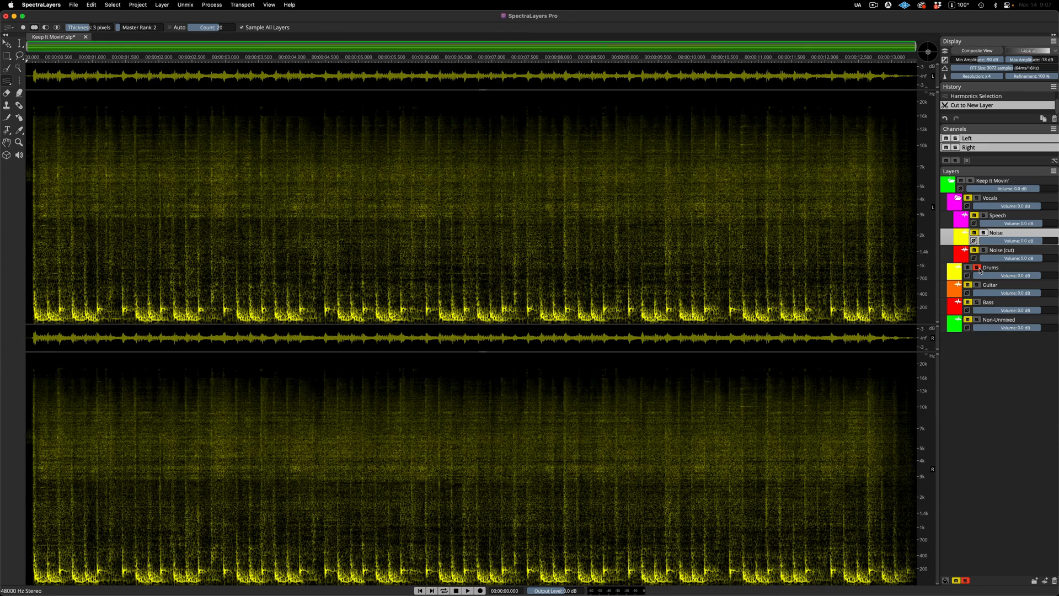
{"action": "left_click", "coordinate": [474, 592]}
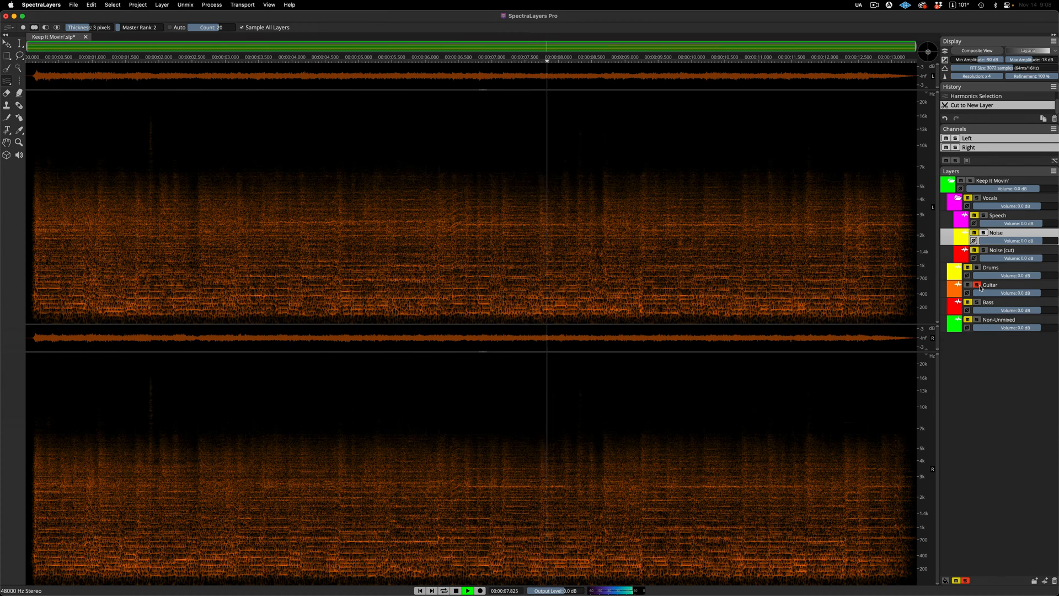
{"action": "left_click", "coordinate": [977, 301]}
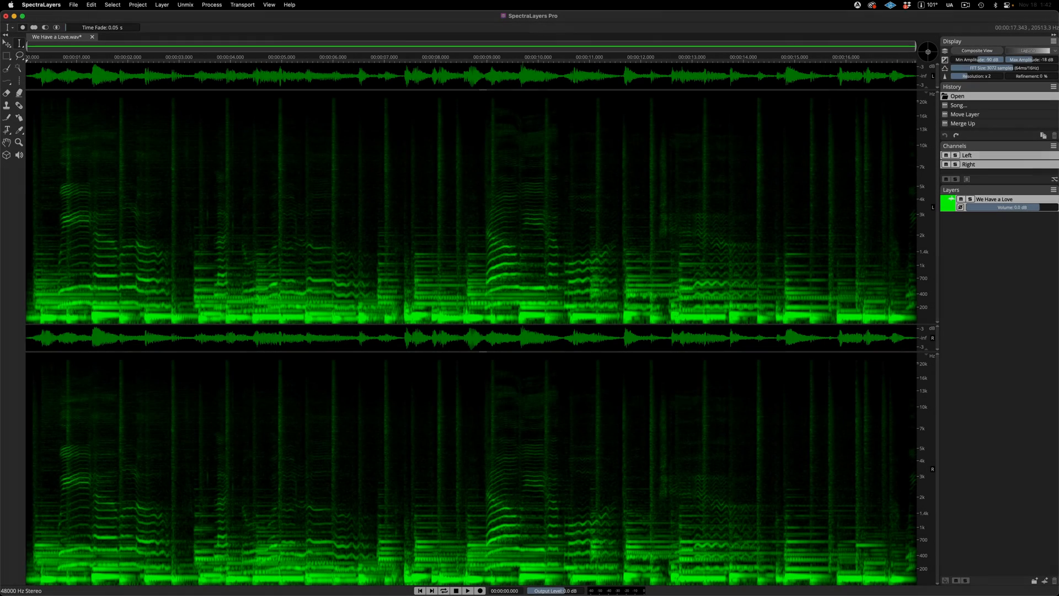
Configure the song unmix for We Have a Love with Vocals, Bass, Drums and Piano, excluding Guitar and Other.
{"action": "left_click", "coordinate": [468, 590]}
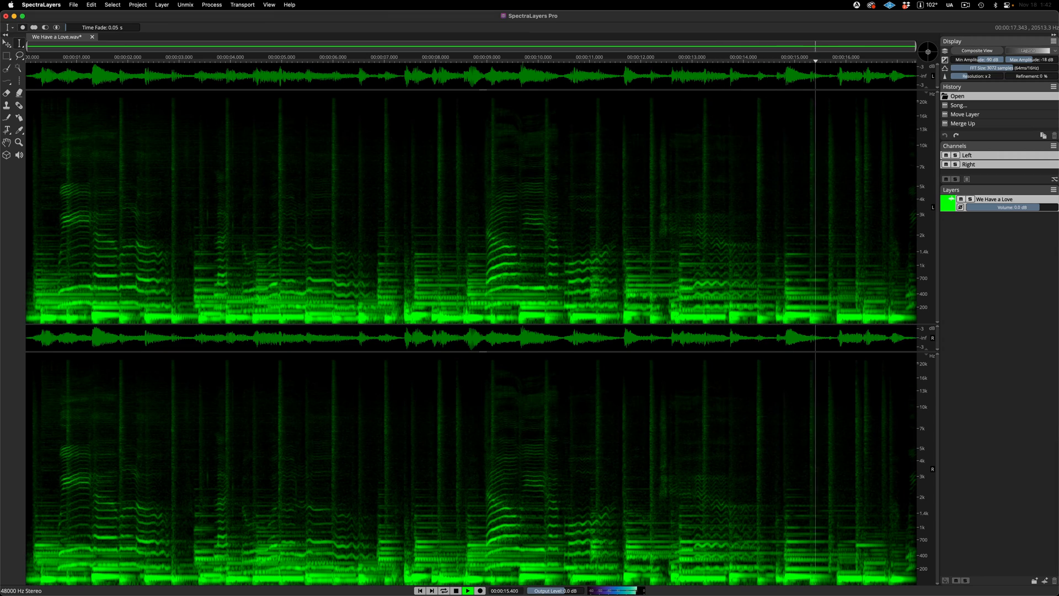
{"action": "left_click", "coordinate": [420, 589]}
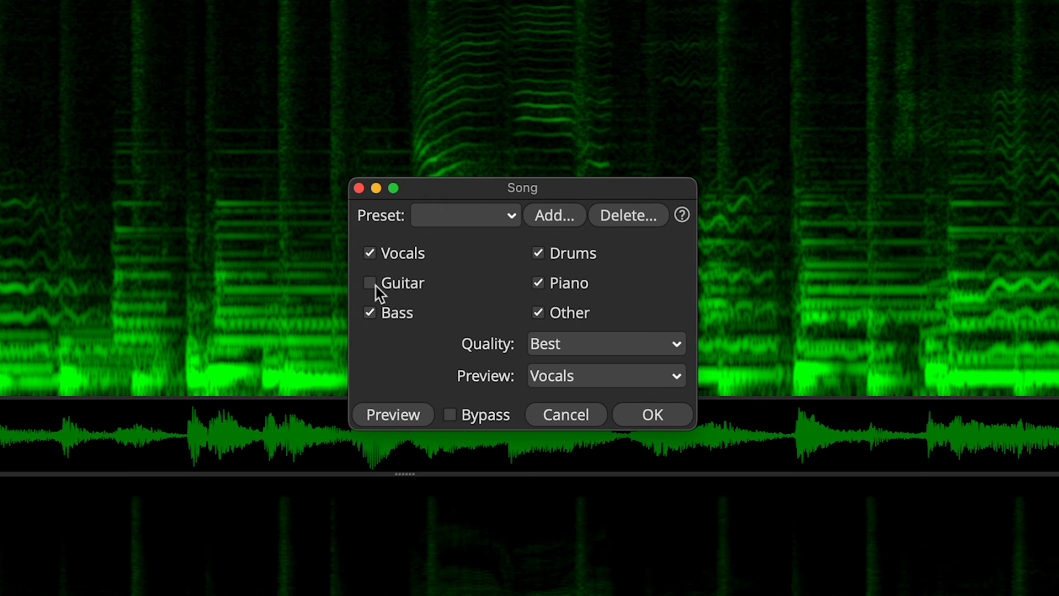
{"action": "left_click", "coordinate": [537, 313]}
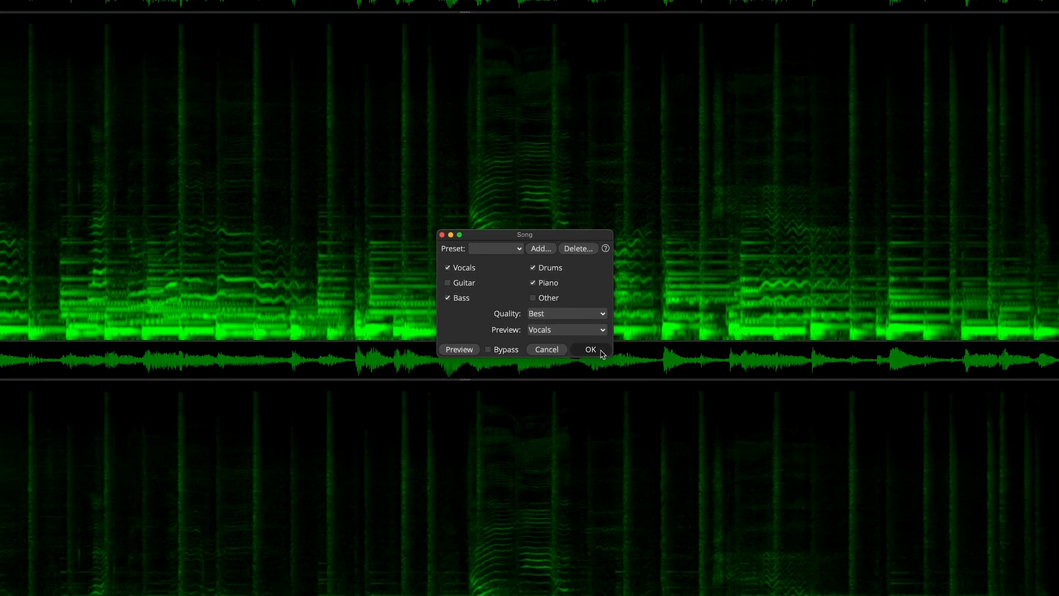
Run the unmix, merge the Non-Unmixed layer up into Piano, and audition the isolated piano.
{"action": "left_click", "coordinate": [590, 349]}
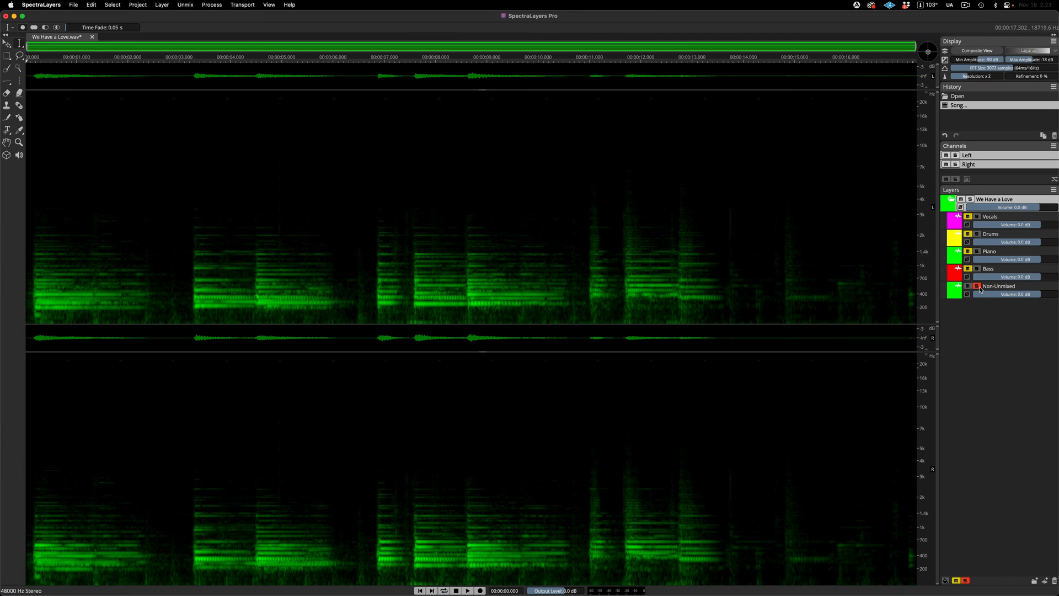
{"action": "left_click", "coordinate": [468, 590]}
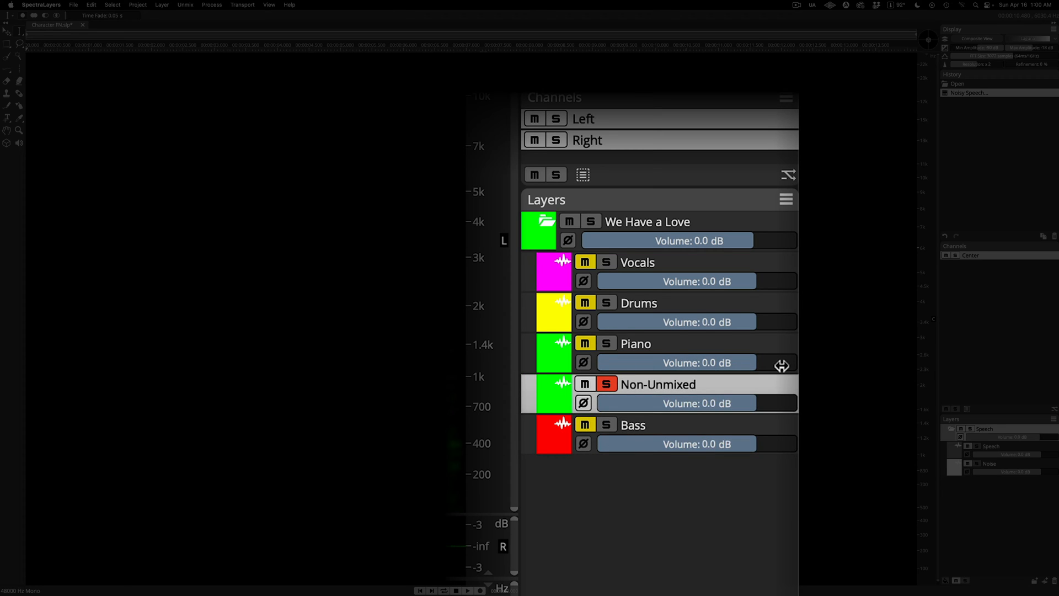
{"action": "right_click", "coordinate": [661, 383]}
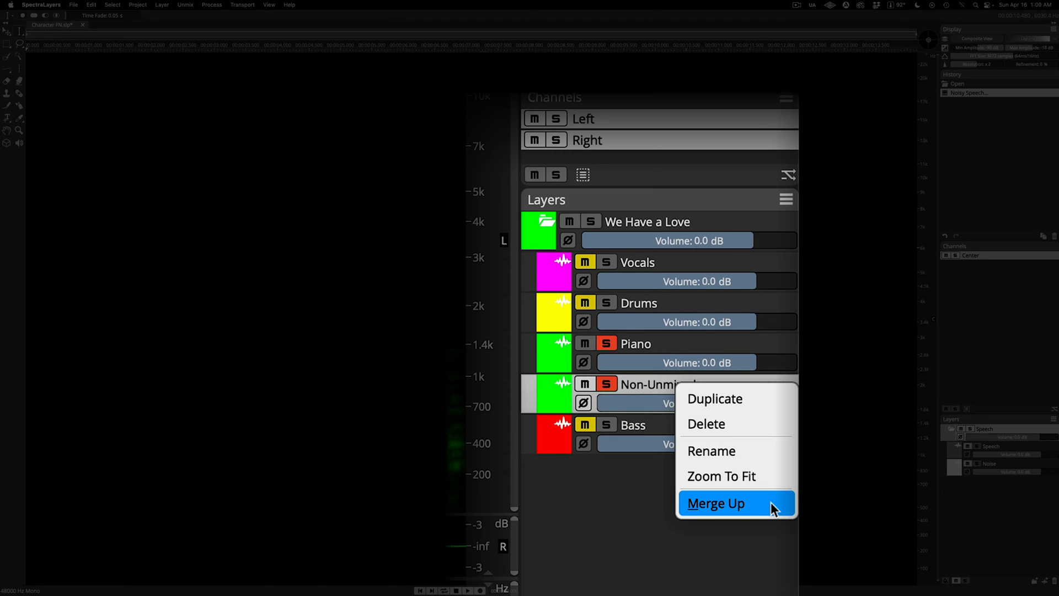
{"action": "left_click", "coordinate": [715, 503]}
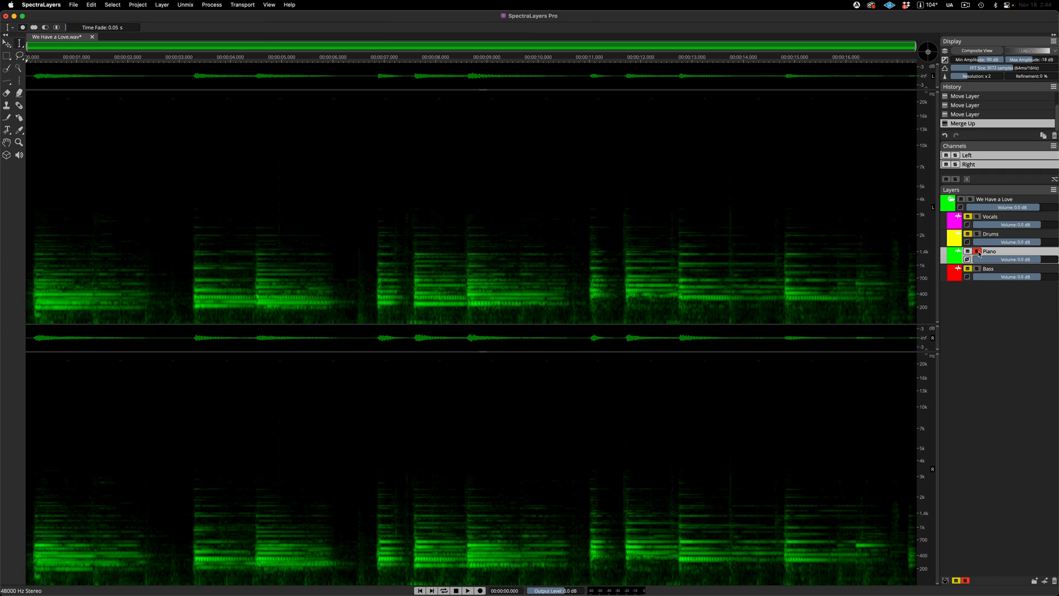
{"action": "left_click", "coordinate": [468, 590]}
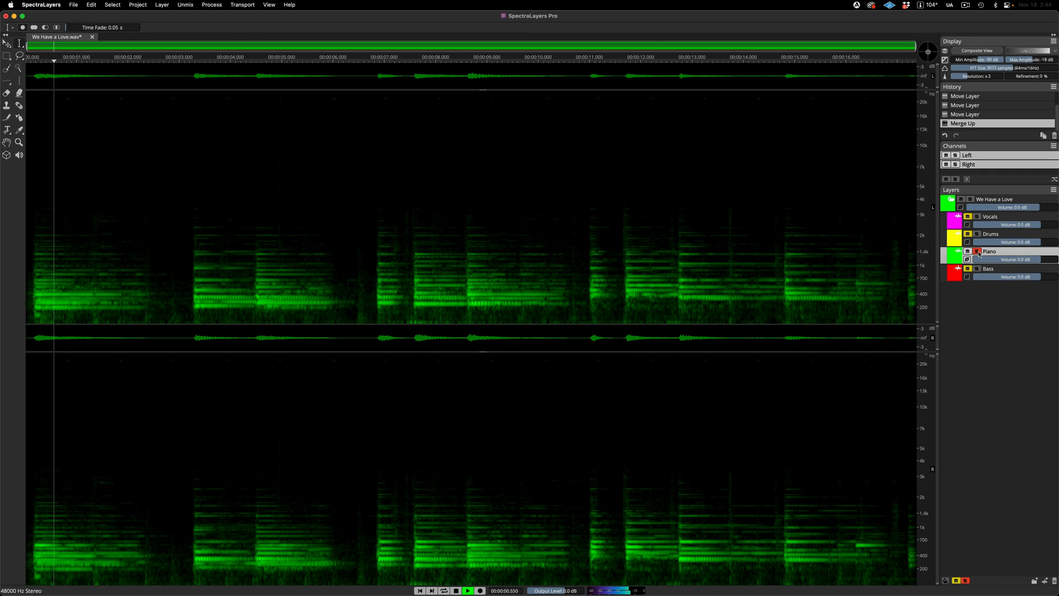
{"action": "left_click", "coordinate": [467, 590]}
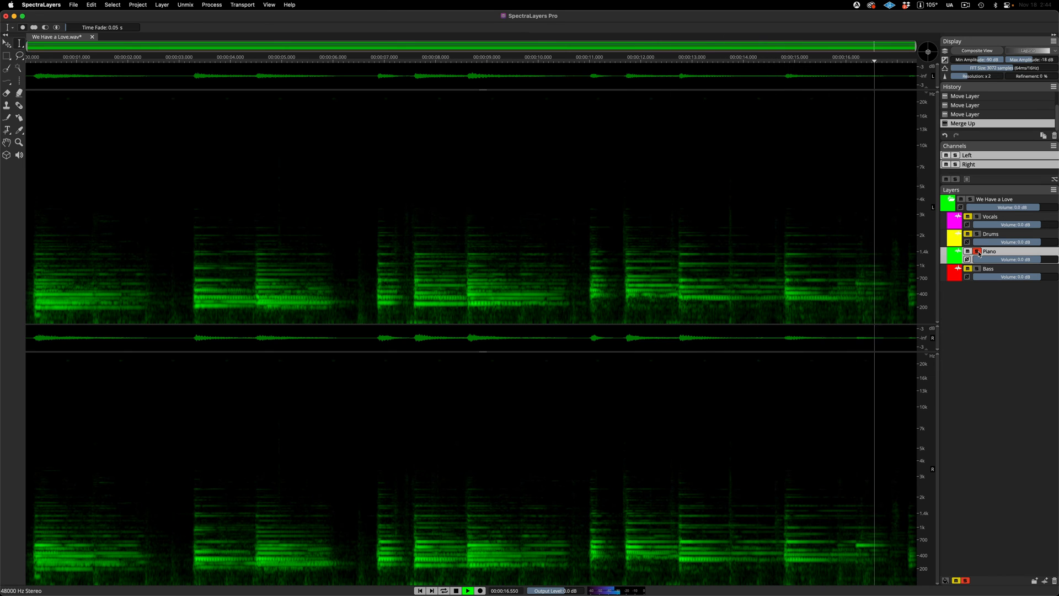
Audition the Bass stem alone, then return to the combined view of all stems.
{"action": "left_click", "coordinate": [977, 268]}
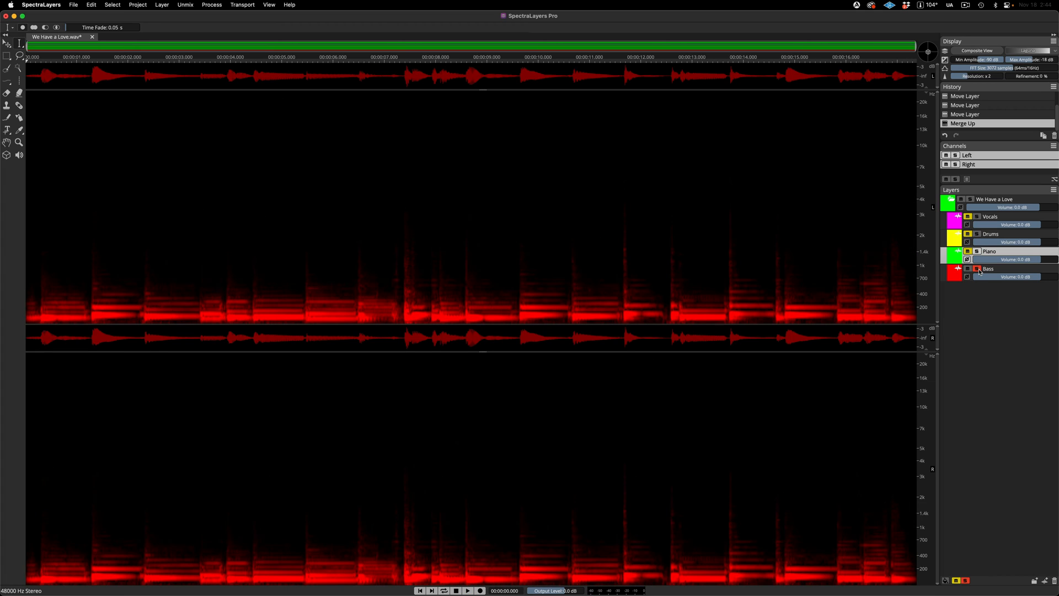
{"action": "left_click", "coordinate": [471, 592]}
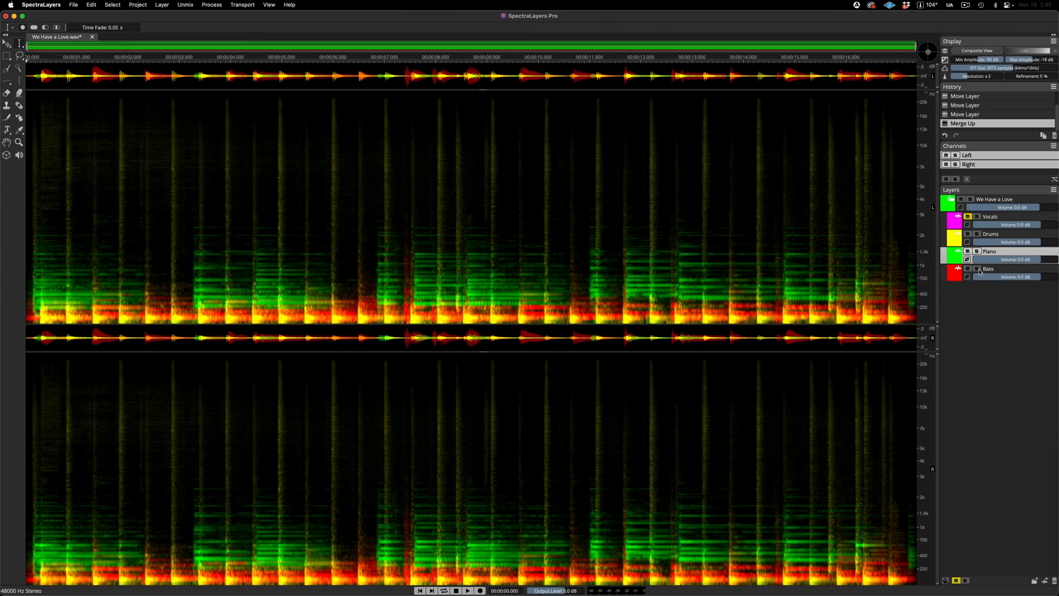
{"action": "left_click", "coordinate": [468, 590]}
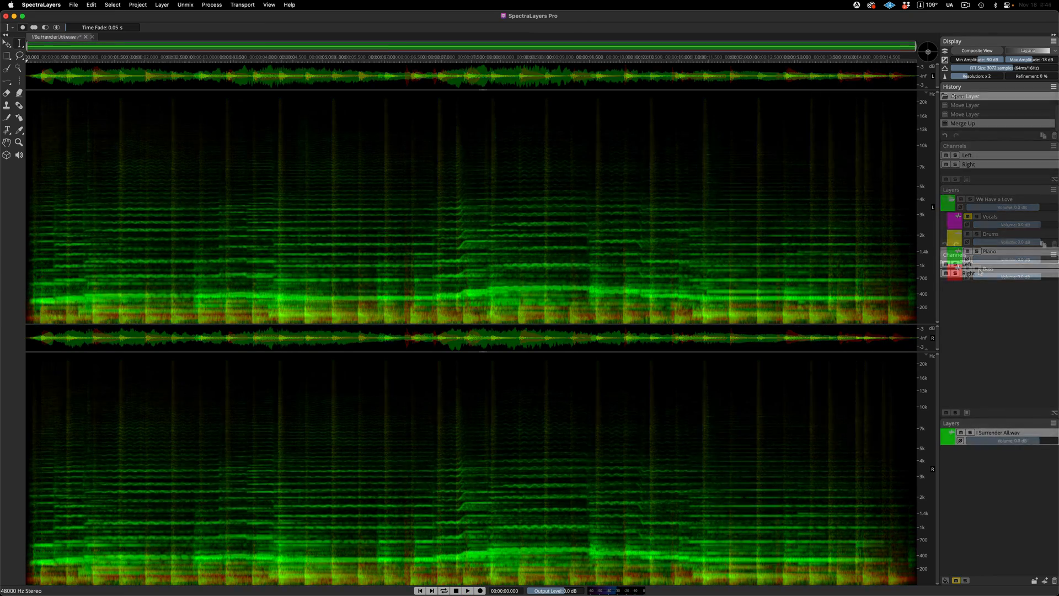
Load I Surrender All.wav into song unmixing and drop Vocals so only Guitar and Other remain.
{"action": "left_click", "coordinate": [53, 38]}
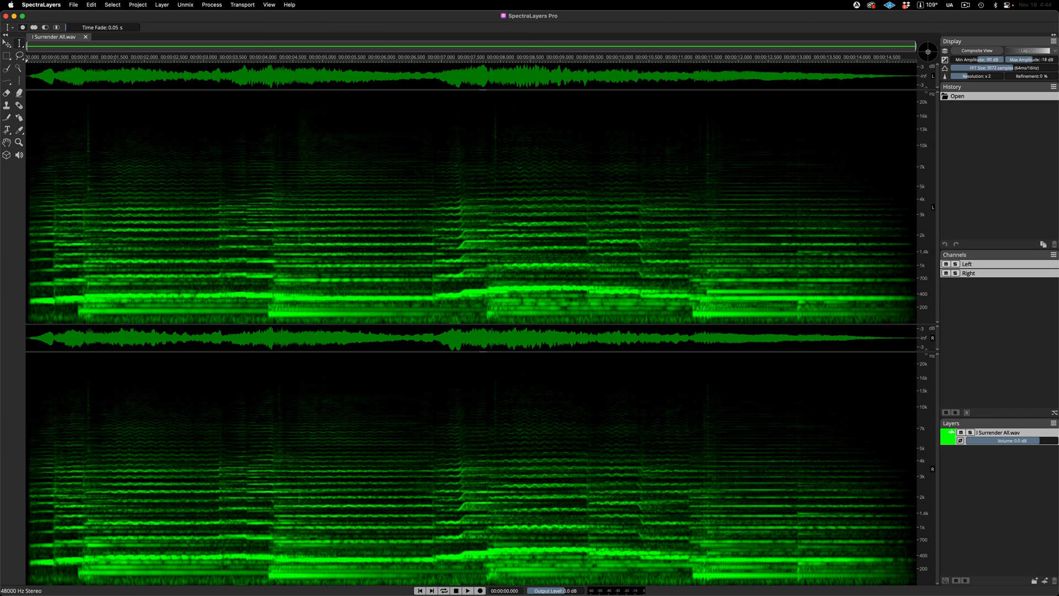
{"action": "left_click", "coordinate": [468, 590]}
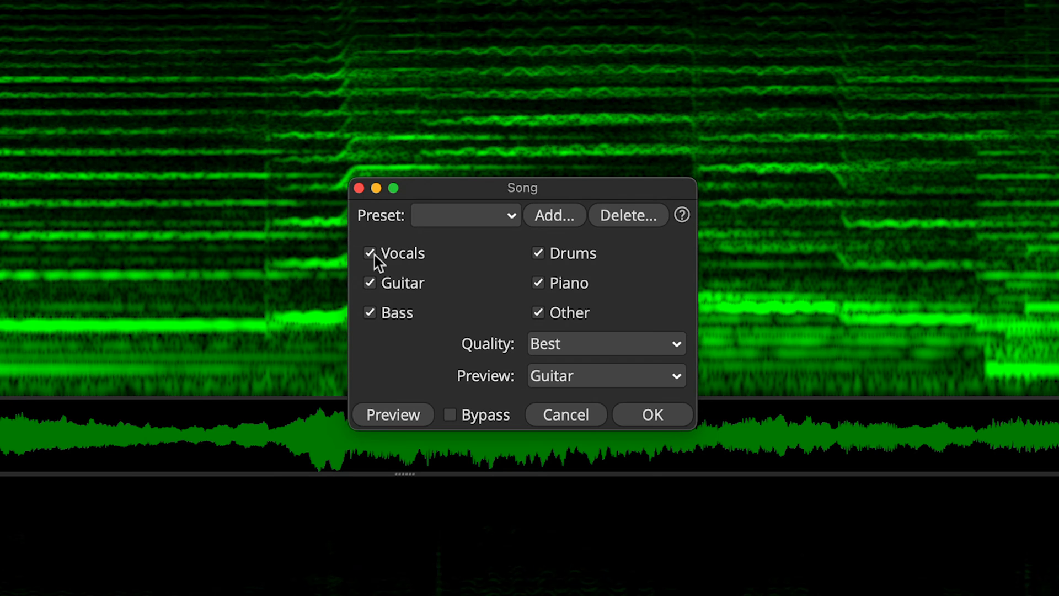
{"action": "left_click", "coordinate": [369, 253]}
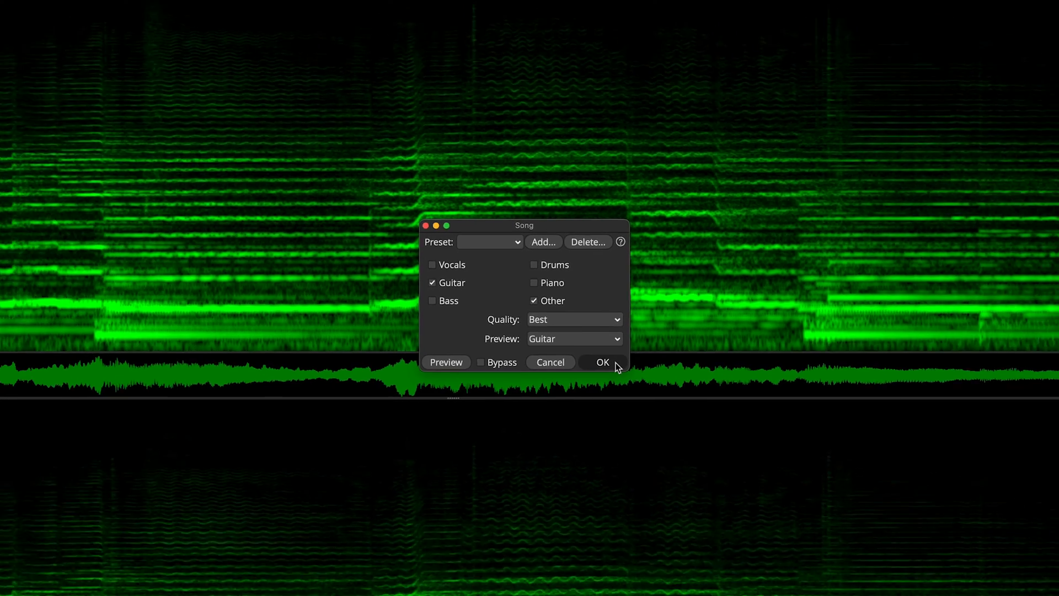
Run the unmix, then play back the result and audition the Non-Unmixed leftover layer alone.
{"action": "left_click", "coordinate": [603, 362]}
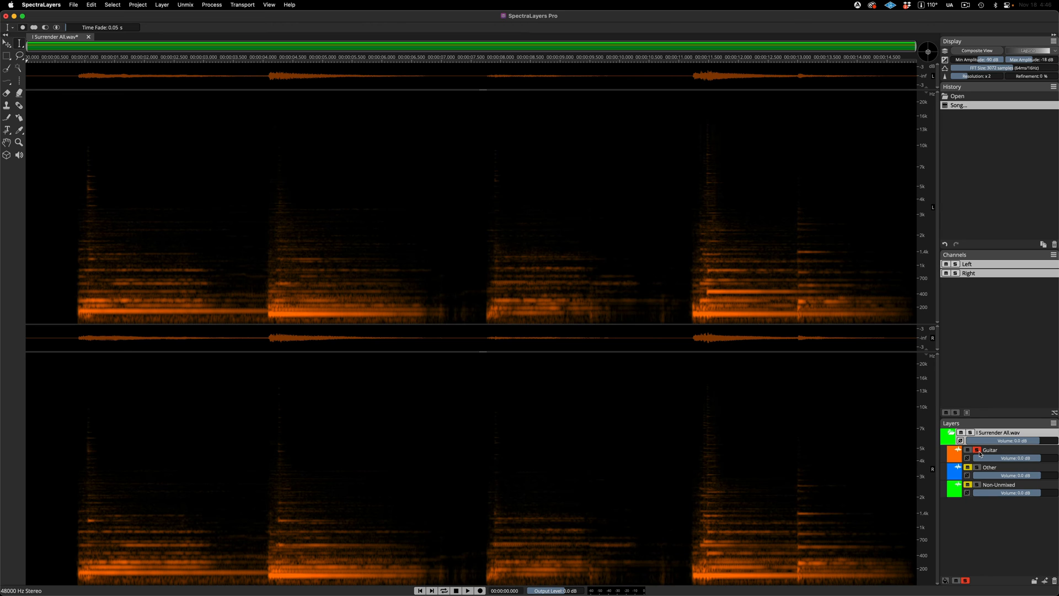
{"action": "left_click", "coordinate": [468, 591]}
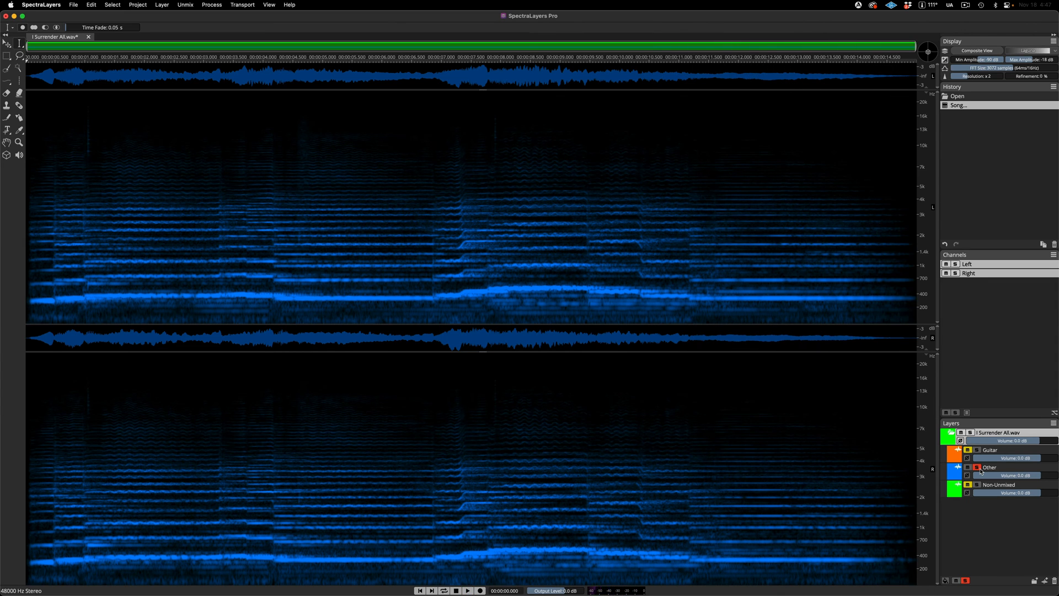
{"action": "left_click", "coordinate": [978, 485]}
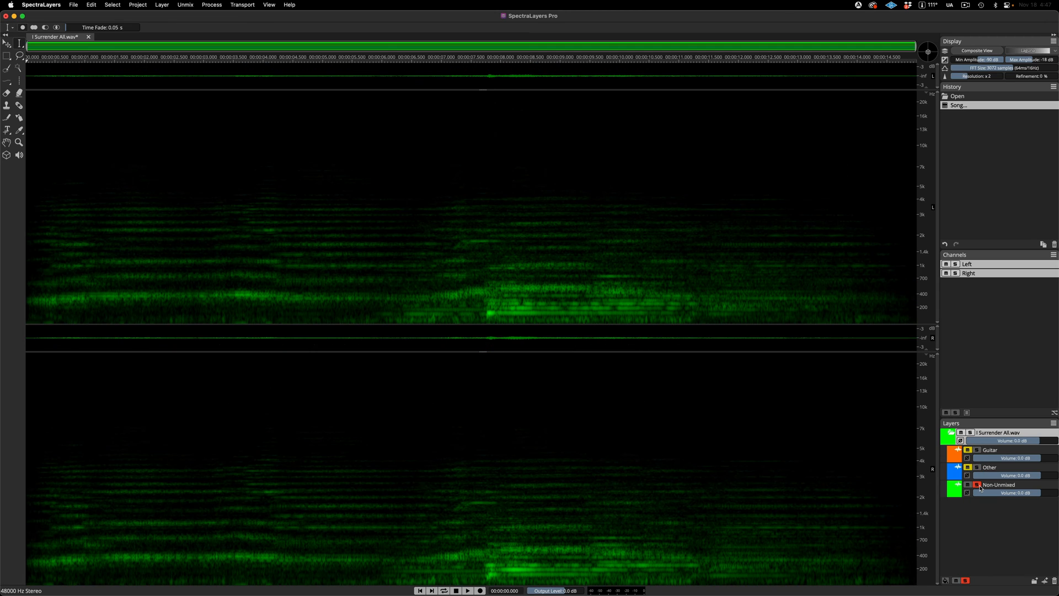
{"action": "left_click", "coordinate": [467, 590]}
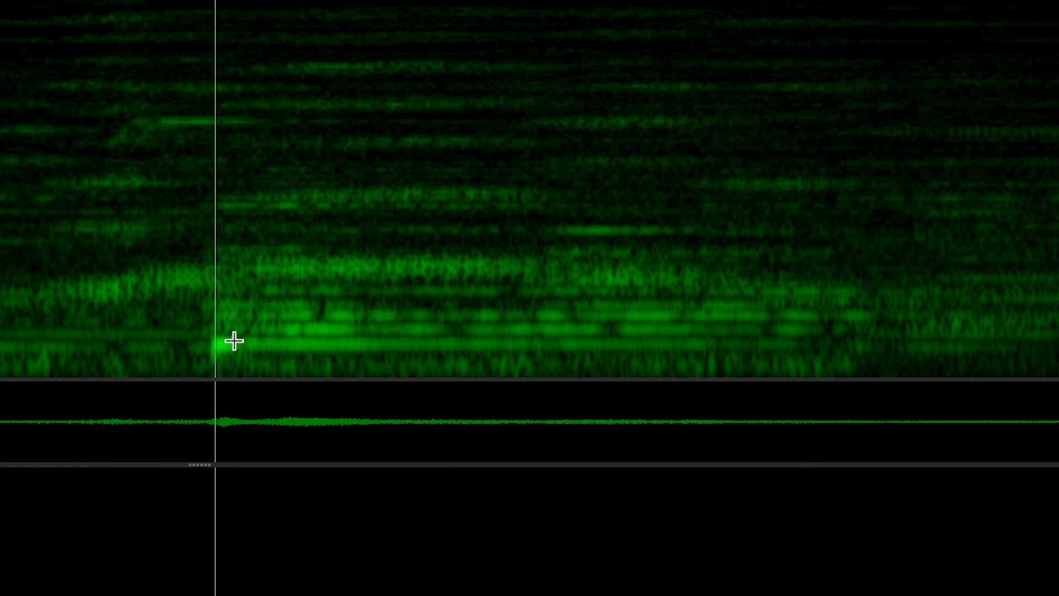
Merge the Non-Unmixed layer up into Other and load Virtual Mix Rack on the Guitar layer.
{"action": "left_click", "coordinate": [393, 77]}
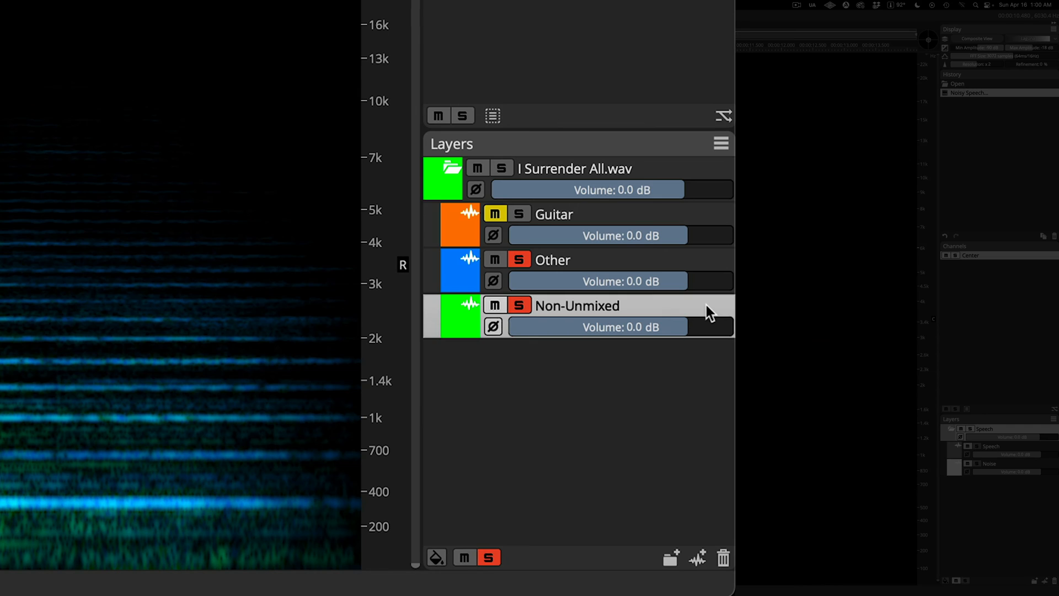
{"action": "right_click", "coordinate": [706, 309]}
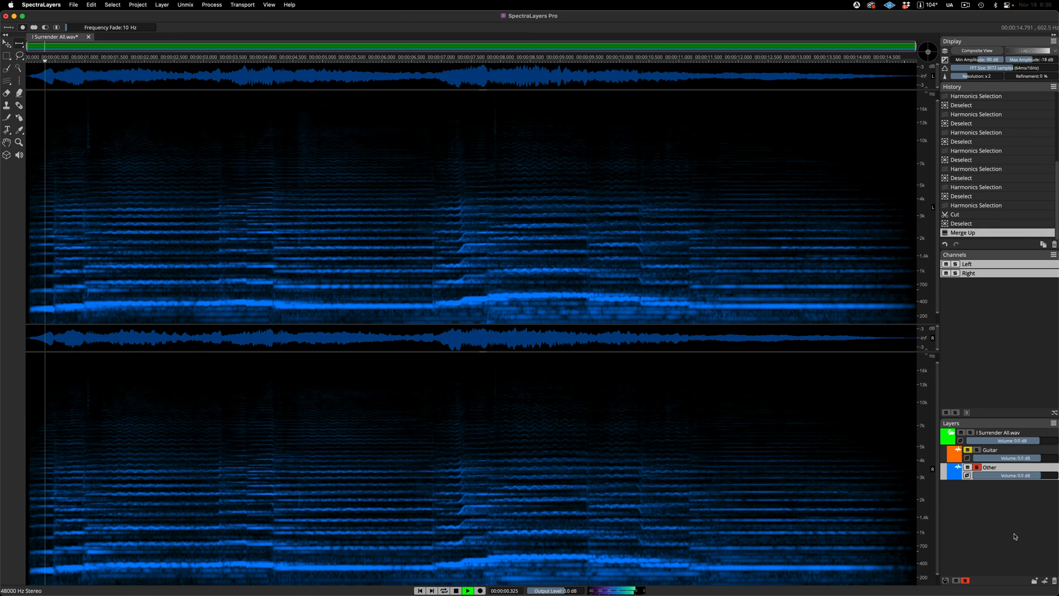
{"action": "left_click", "coordinate": [166, 60]}
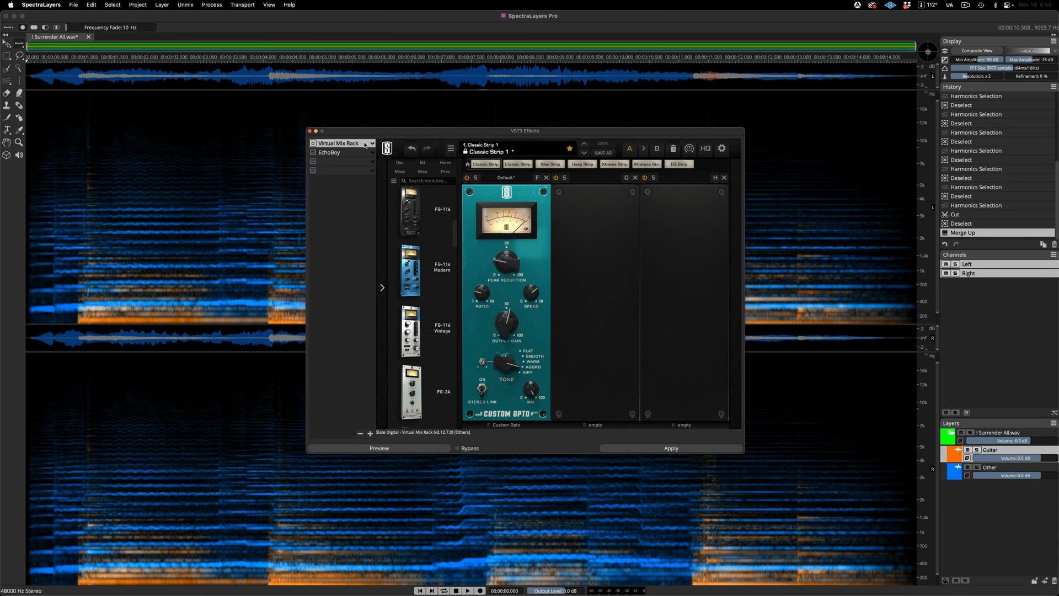
Preview the Virtual Mix Rack and EchoBoy chain on the guitar, then apply it to the Guitar layer.
{"action": "left_click", "coordinate": [341, 151]}
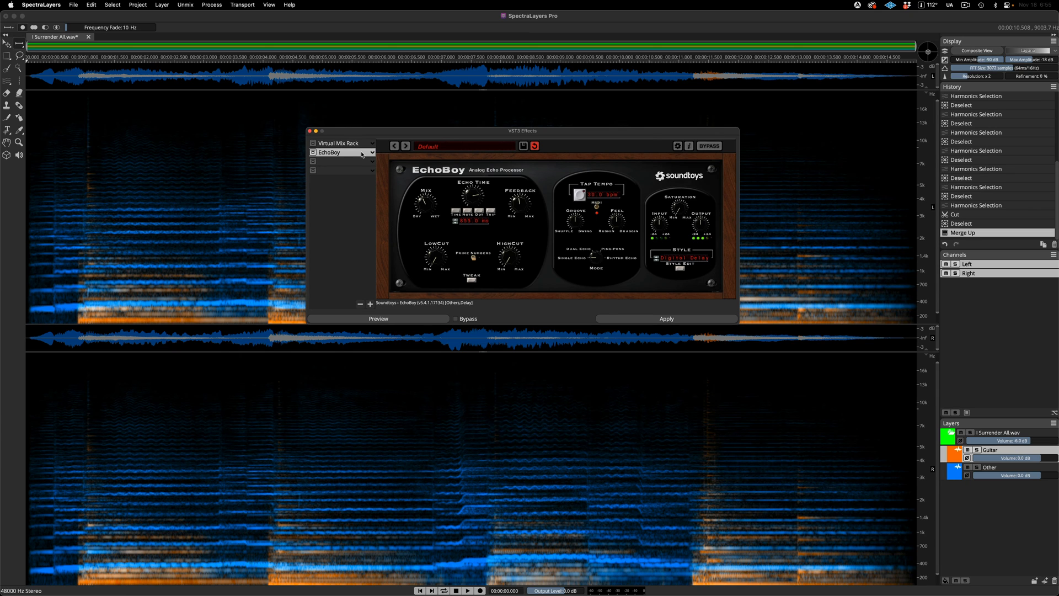
{"action": "mouse_move", "coordinate": [396, 319]}
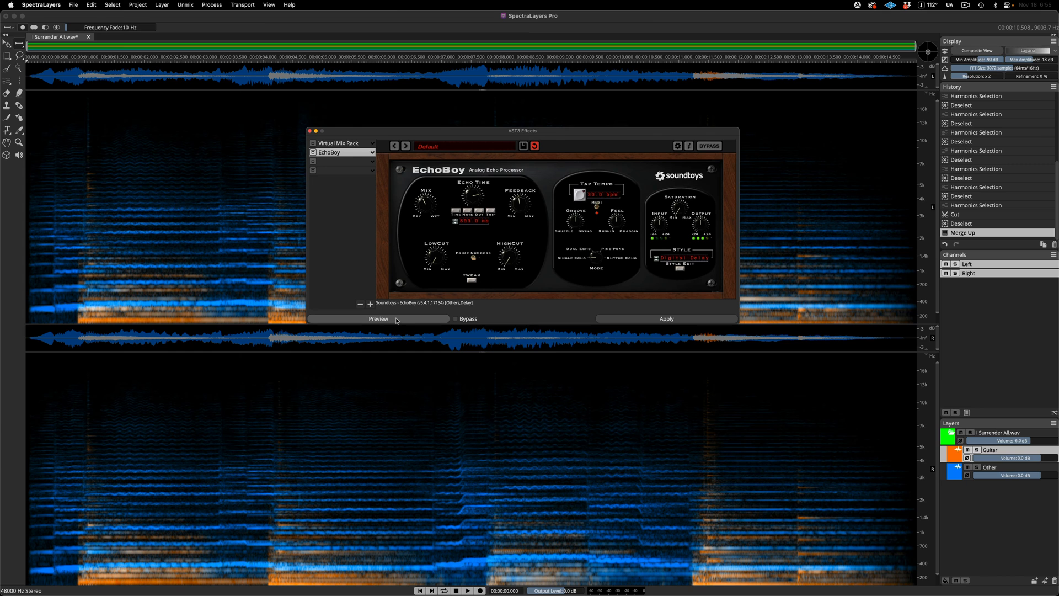
{"action": "left_click", "coordinate": [378, 318]}
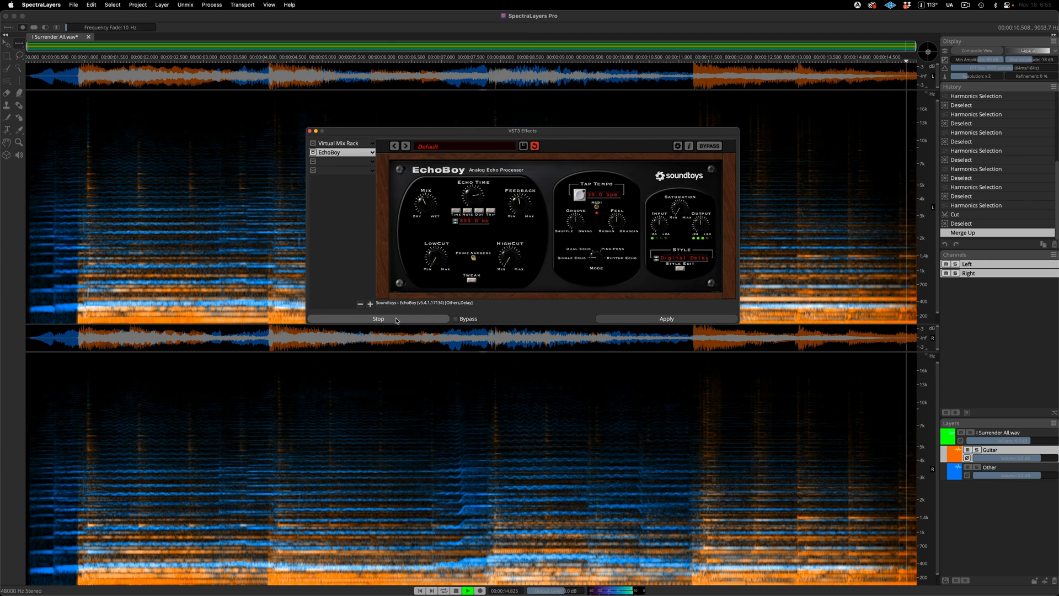
{"action": "left_click", "coordinate": [377, 318]}
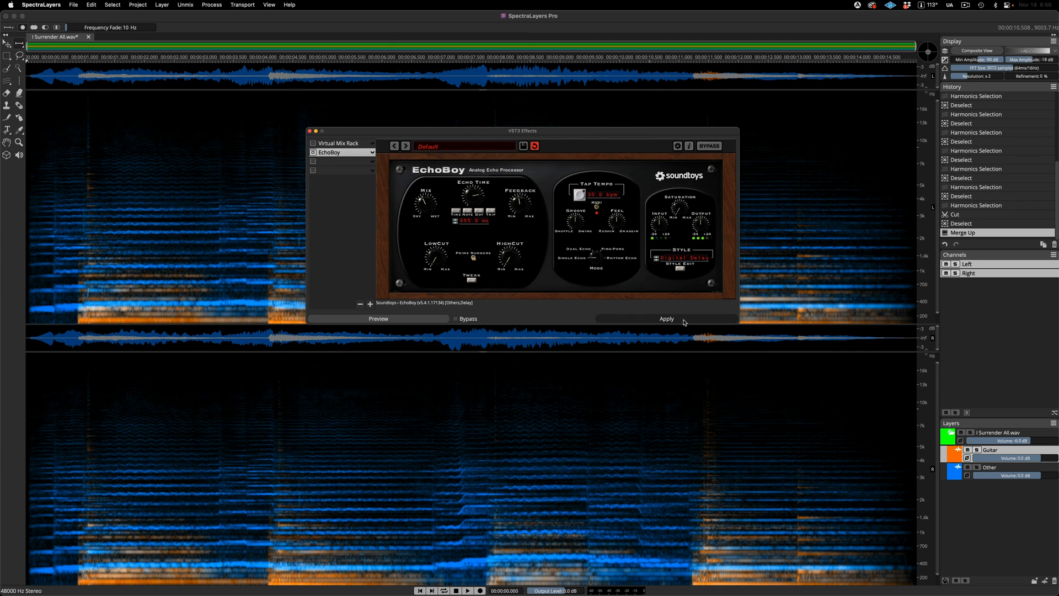
{"action": "left_click", "coordinate": [666, 318]}
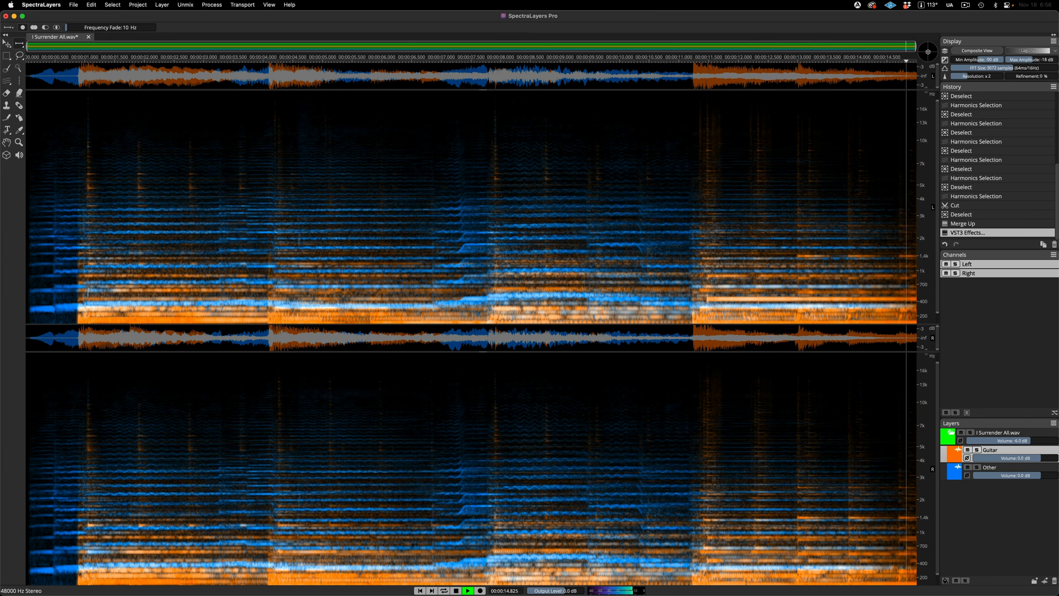
Play the unprocessed I Surrender All.wav copy for comparison.
{"action": "left_click", "coordinate": [123, 38]}
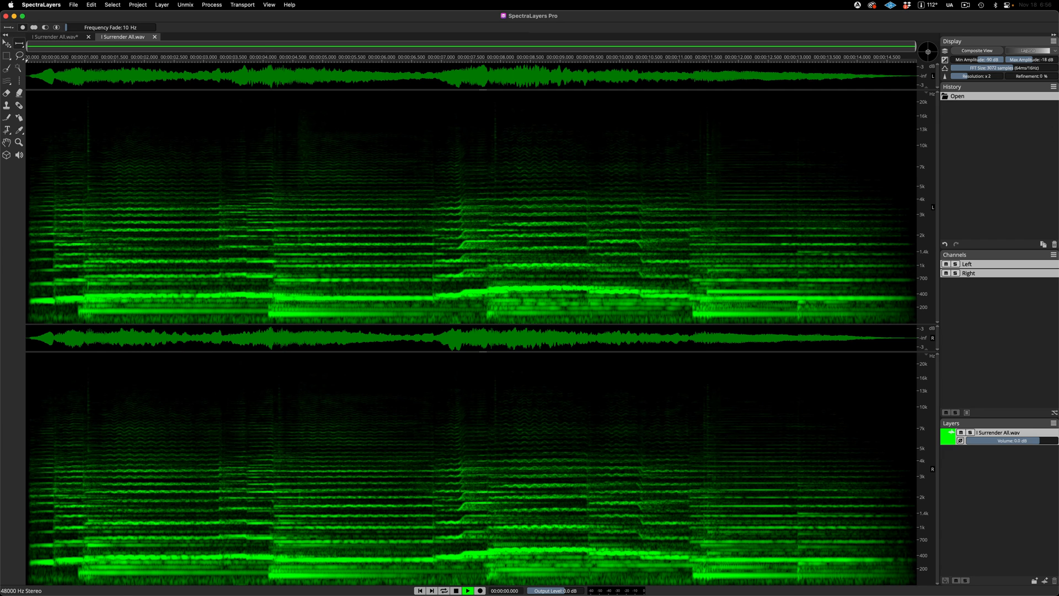
{"action": "left_click", "coordinate": [468, 590]}
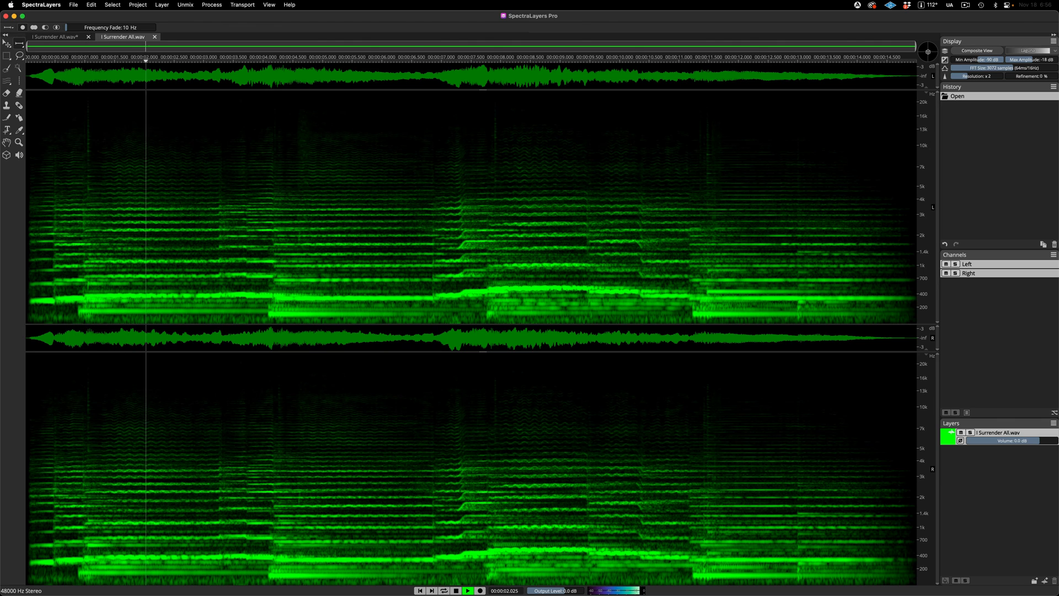